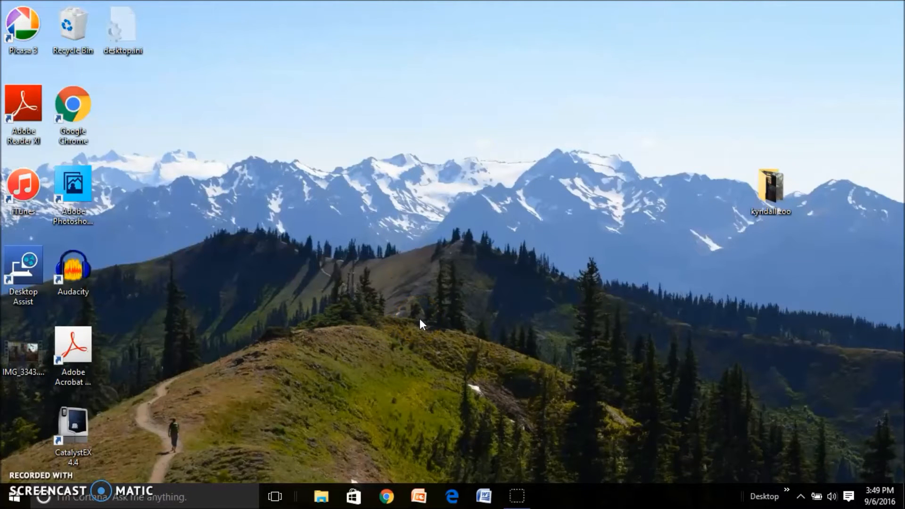
# - Launch Chrome and run a Google search for 'york county citrix'
pyautogui.click(404, 323)
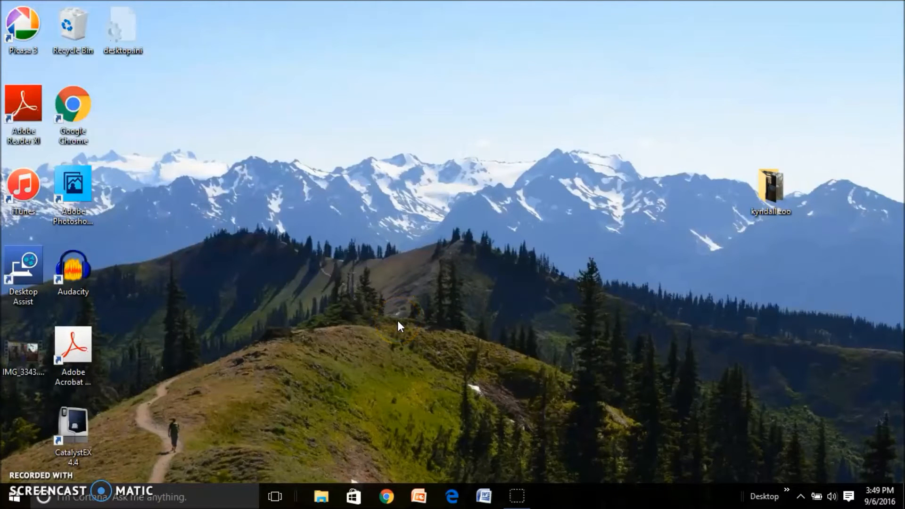
pyautogui.click(386, 388)
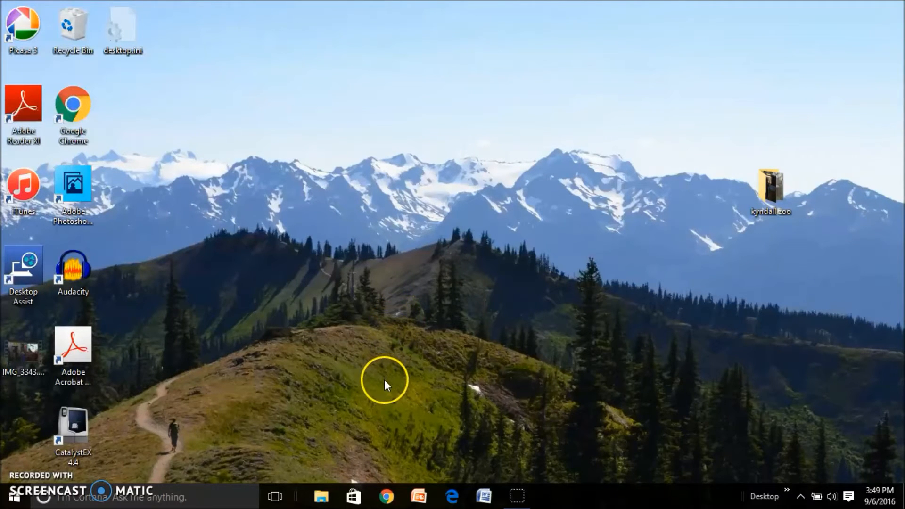
pyautogui.moveTo(373, 406)
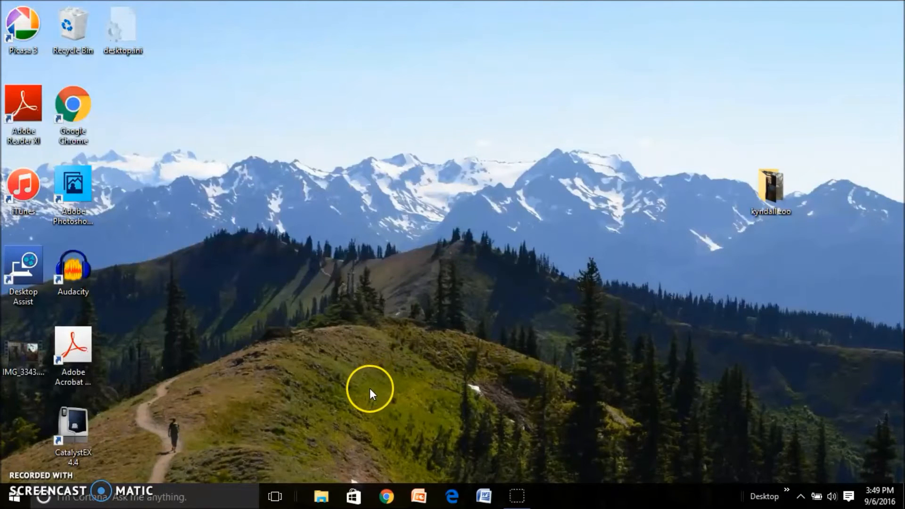
pyautogui.moveTo(410, 430)
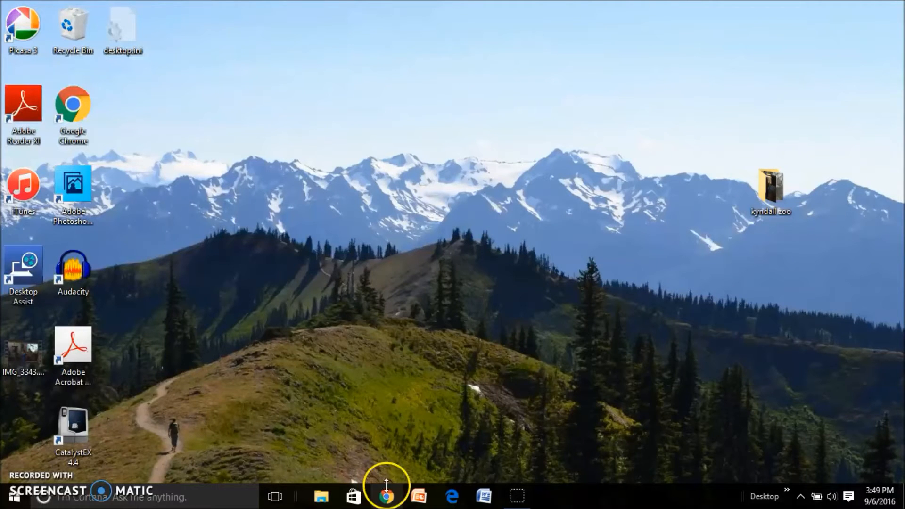
pyautogui.moveTo(400, 449)
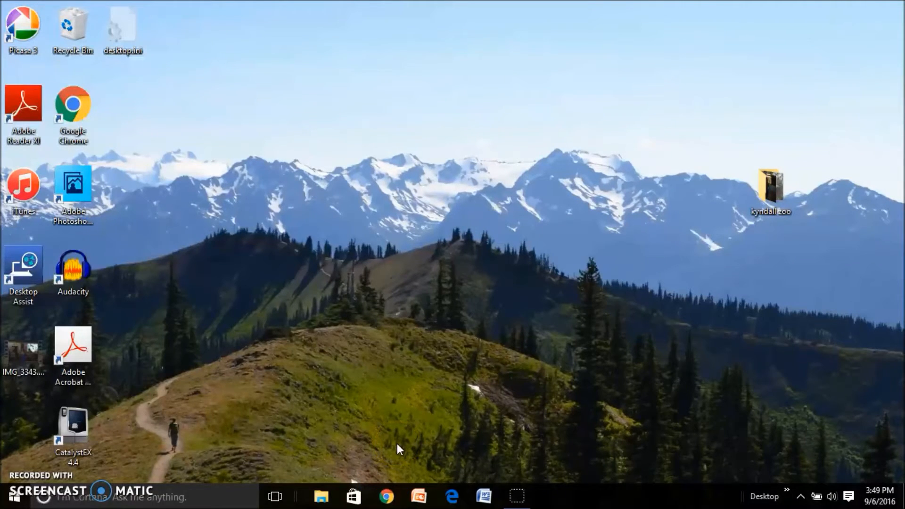
pyautogui.moveTo(397, 471)
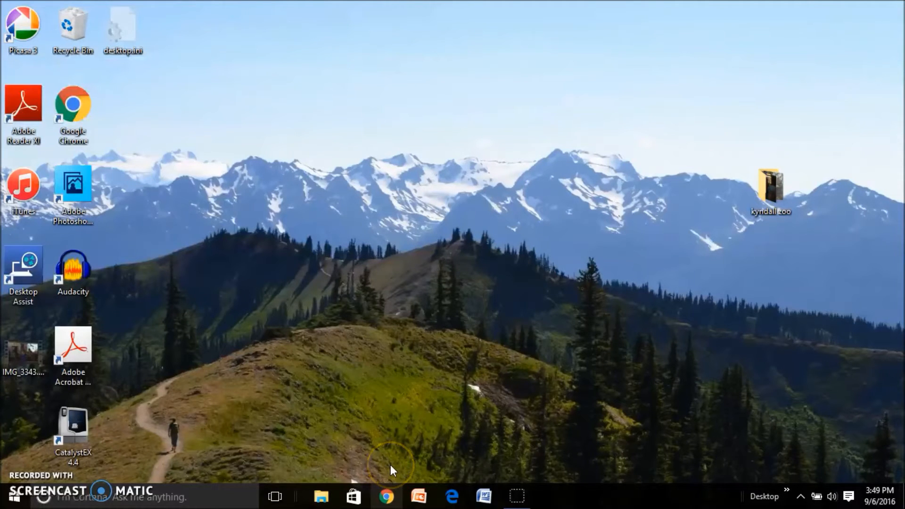
pyautogui.click(382, 495)
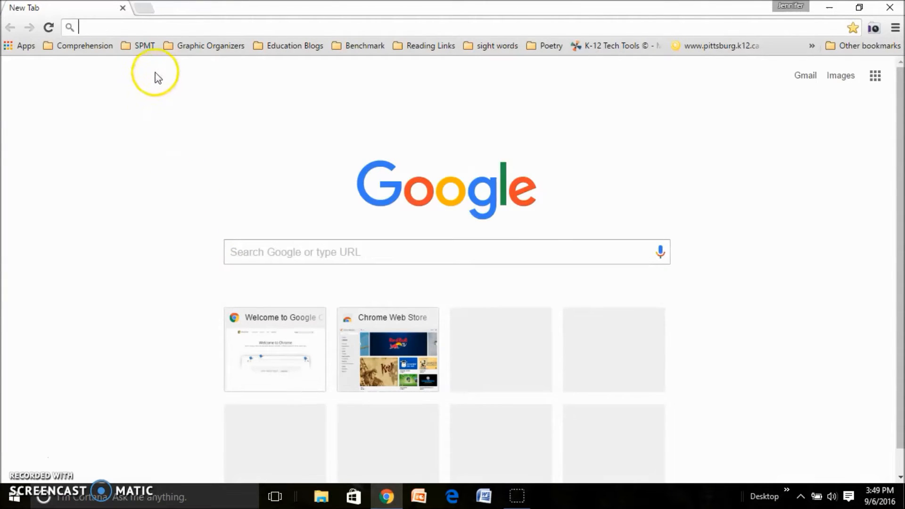
pyautogui.moveTo(116, 58)
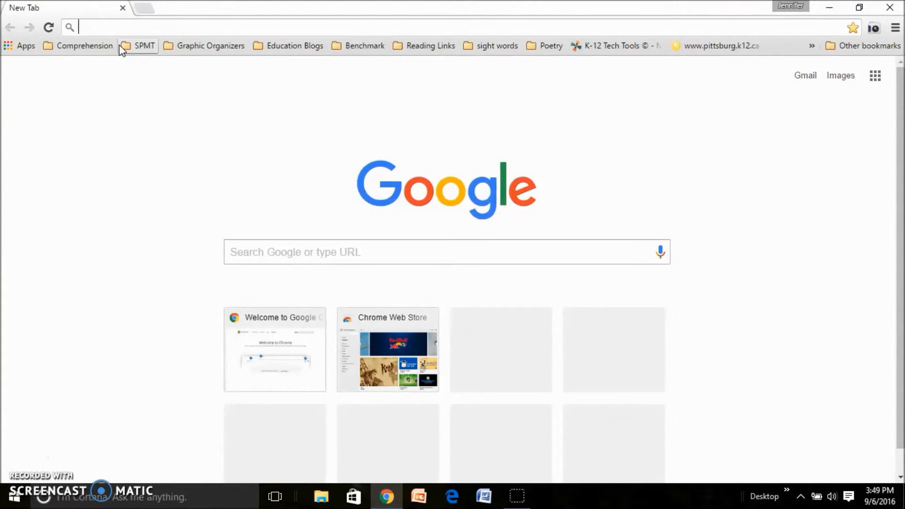
pyautogui.write('york county citrix')
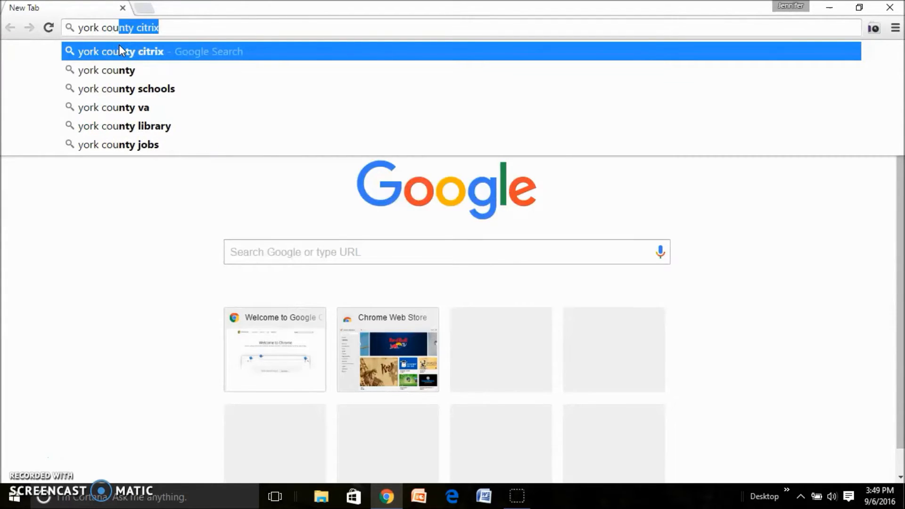
pyautogui.press('Backspace')
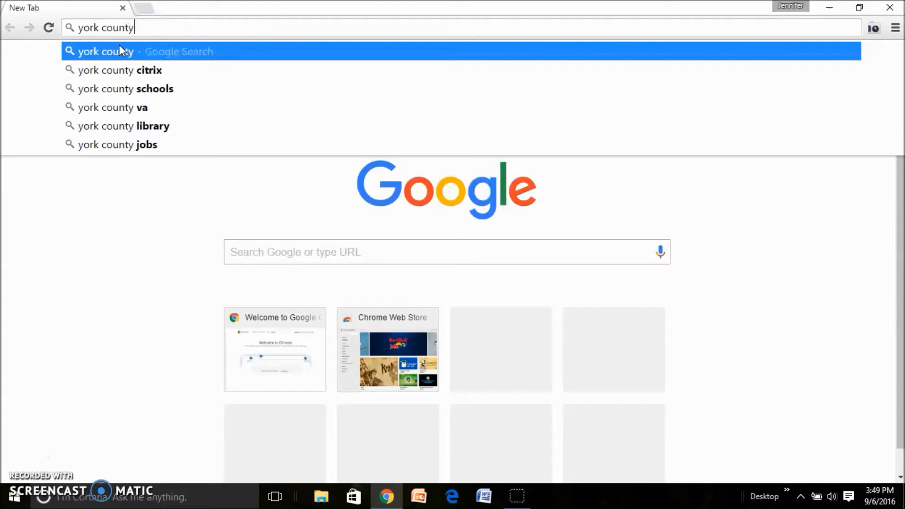
pyautogui.write('citrix')
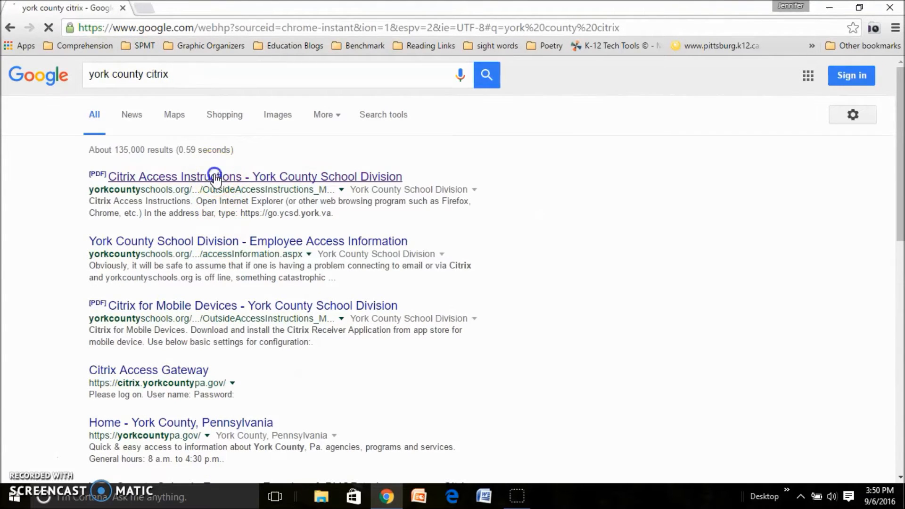
# - Open the YCSD Citrix Access Instructions PDF result and scroll to the login web address
pyautogui.click(216, 176)
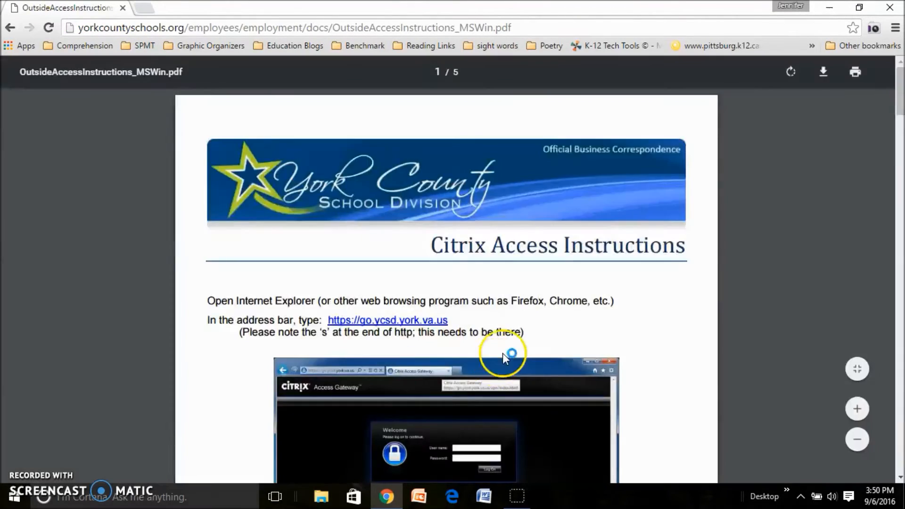
pyautogui.scroll(-3)
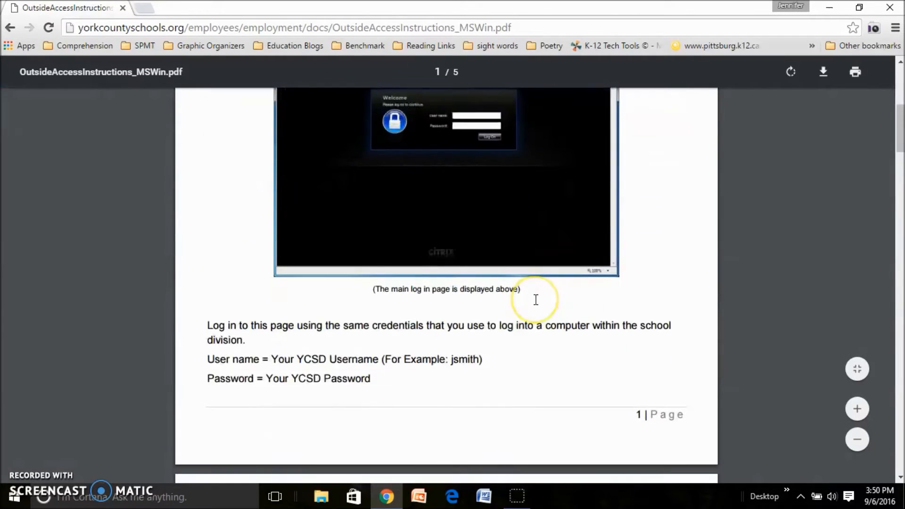
pyautogui.scroll(-3)
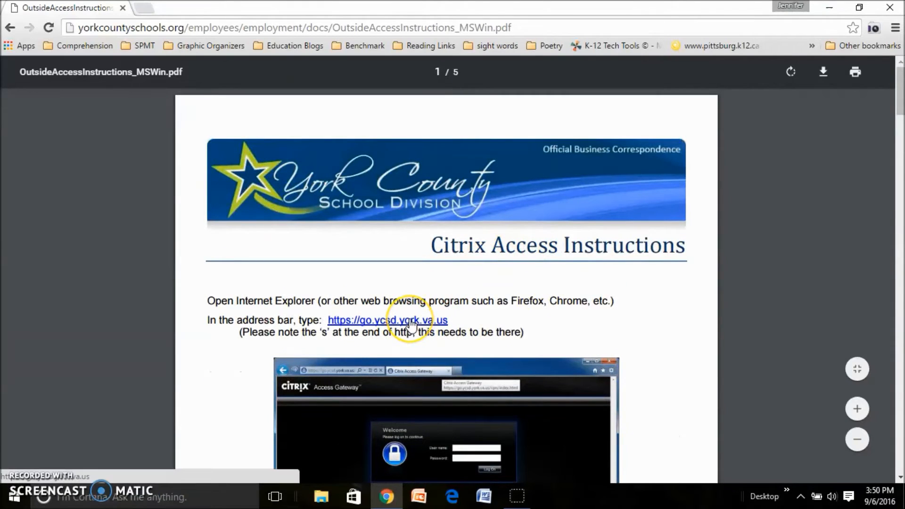
pyautogui.click(405, 320)
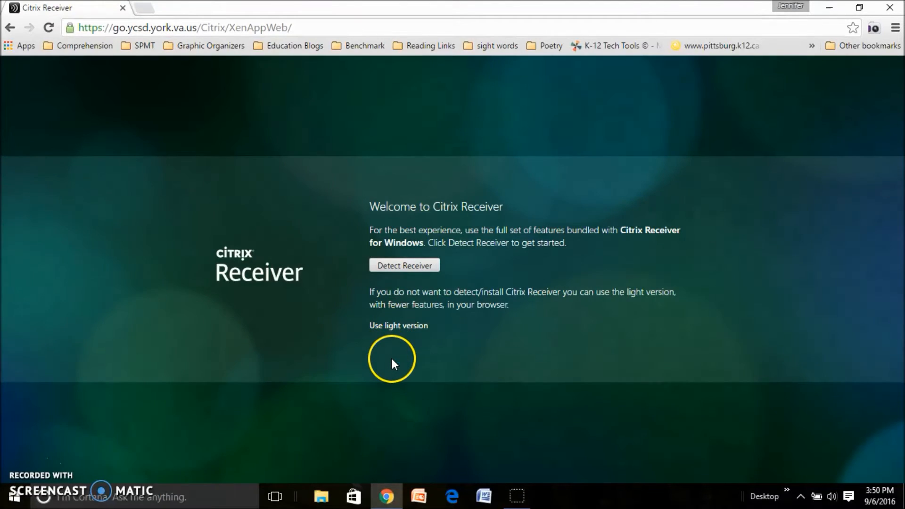
pyautogui.moveTo(394, 233)
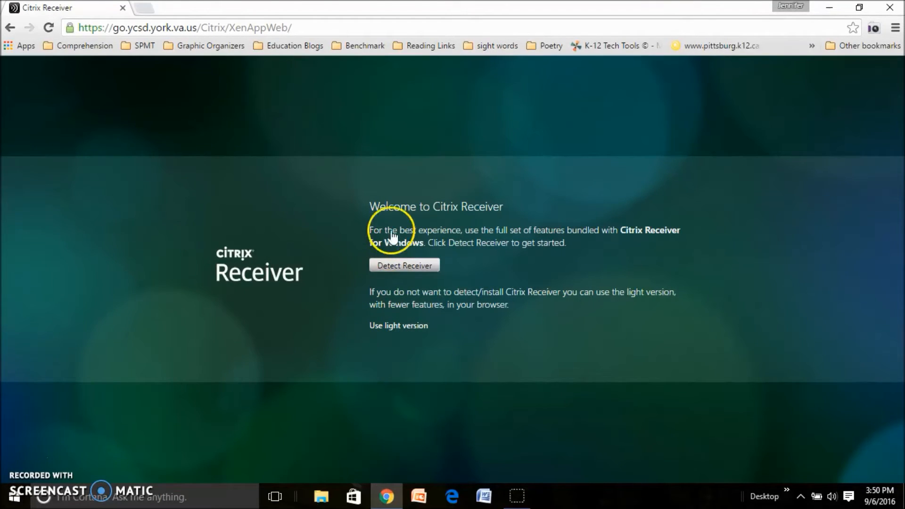
pyautogui.moveTo(551, 226)
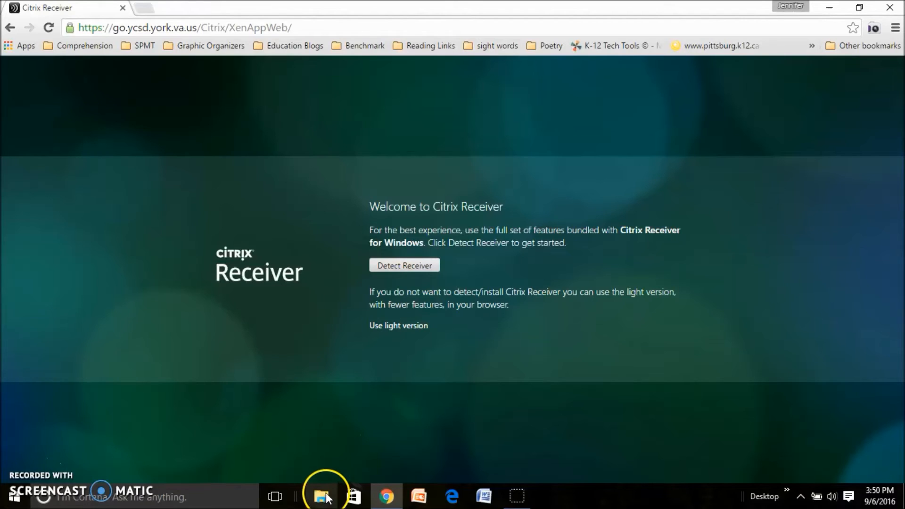
pyautogui.moveTo(585, 345)
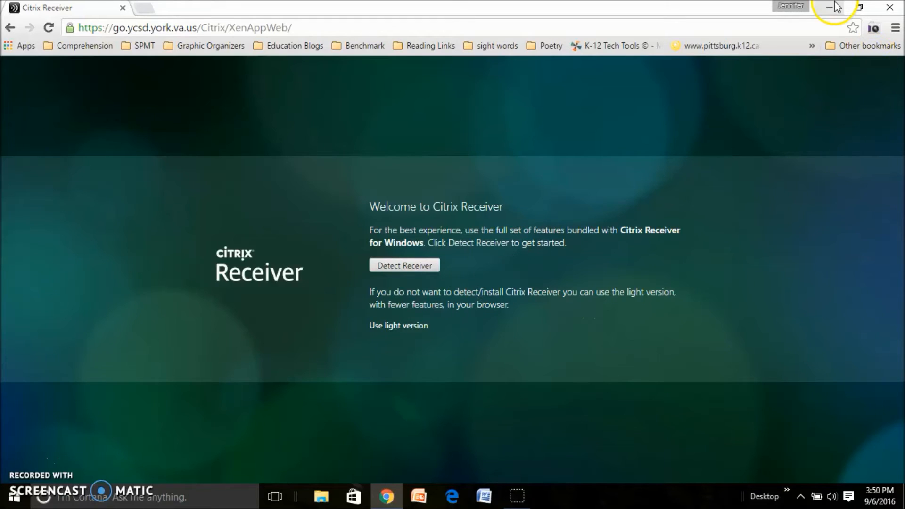
pyautogui.moveTo(658, 141)
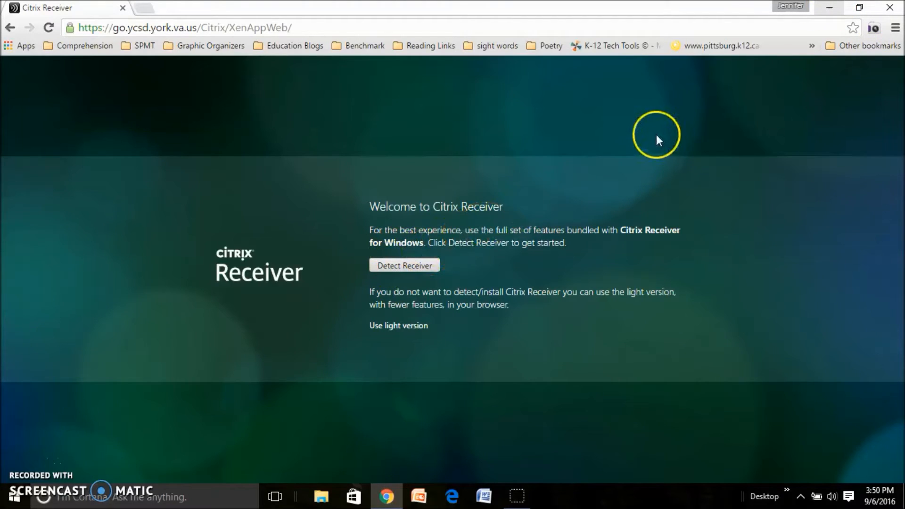
pyautogui.moveTo(544, 259)
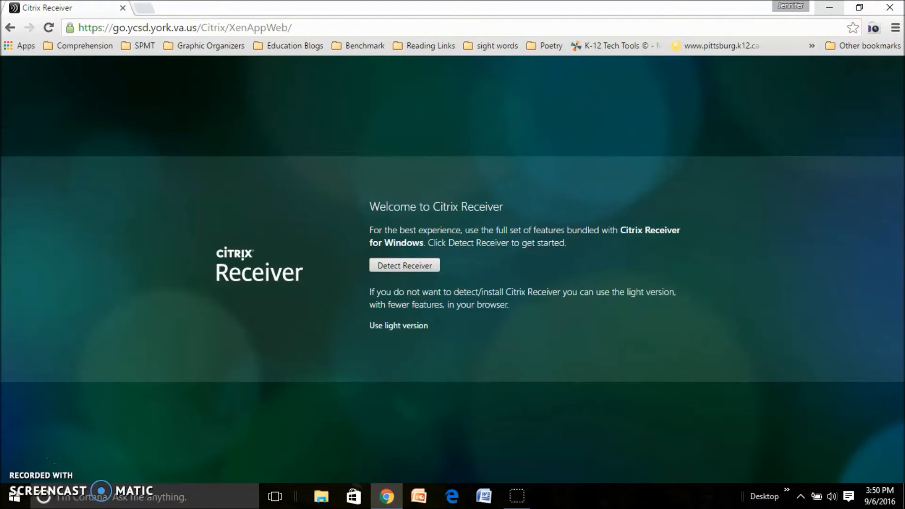
pyautogui.moveTo(830, 7)
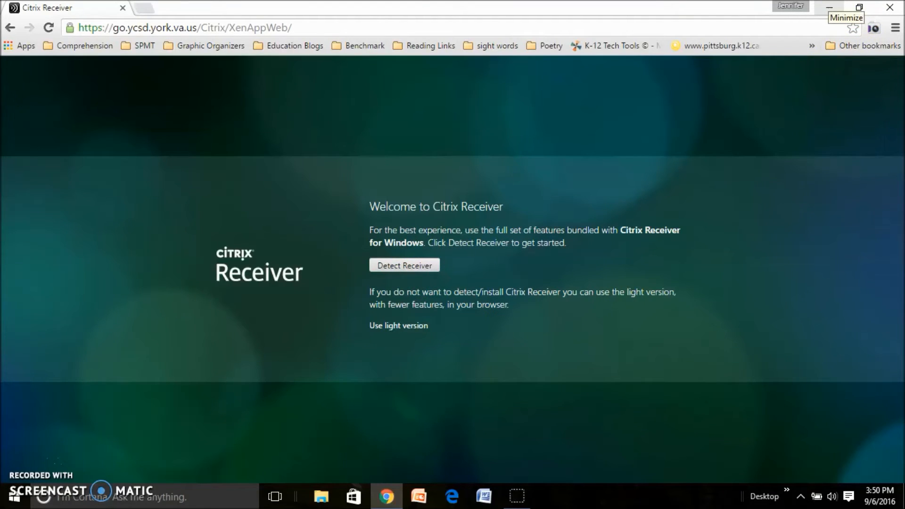
# - Open the Desktop toolbar list of locations to reach the Downloads folder
pyautogui.click(827, 7)
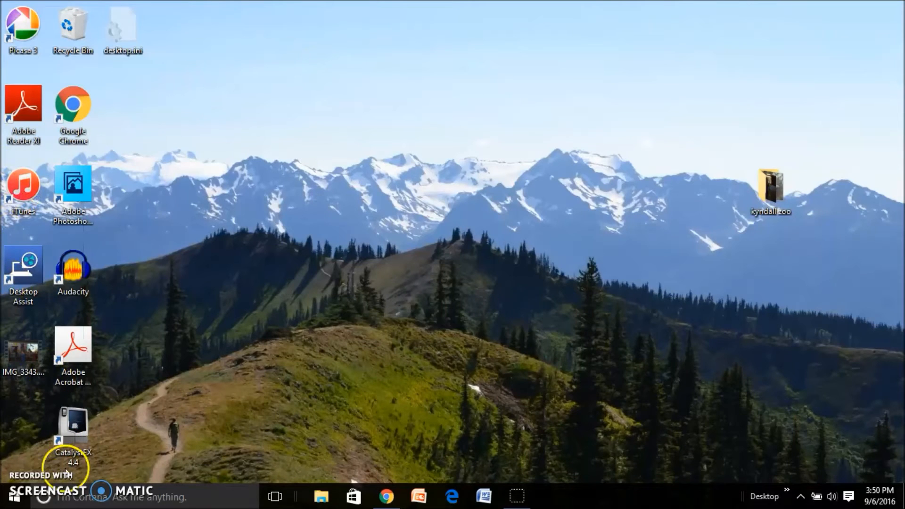
pyautogui.moveTo(850, 360)
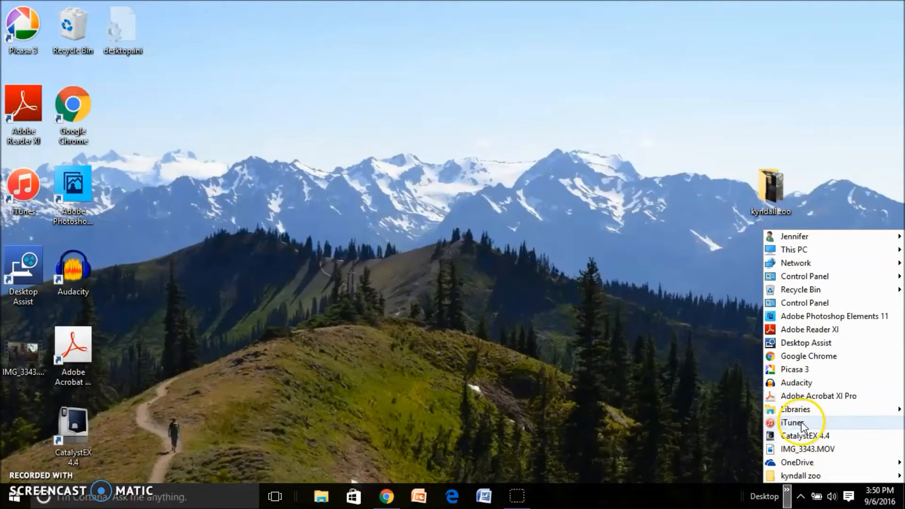
pyautogui.moveTo(844, 336)
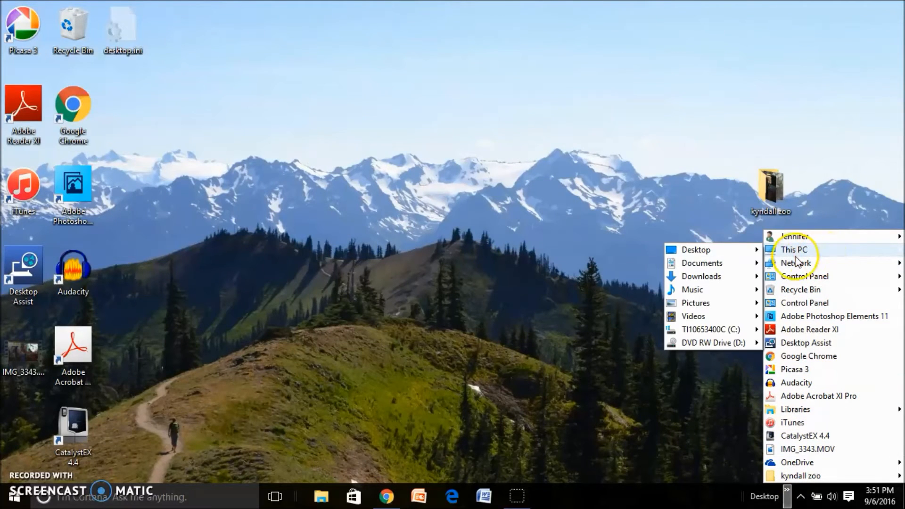
pyautogui.moveTo(702, 276)
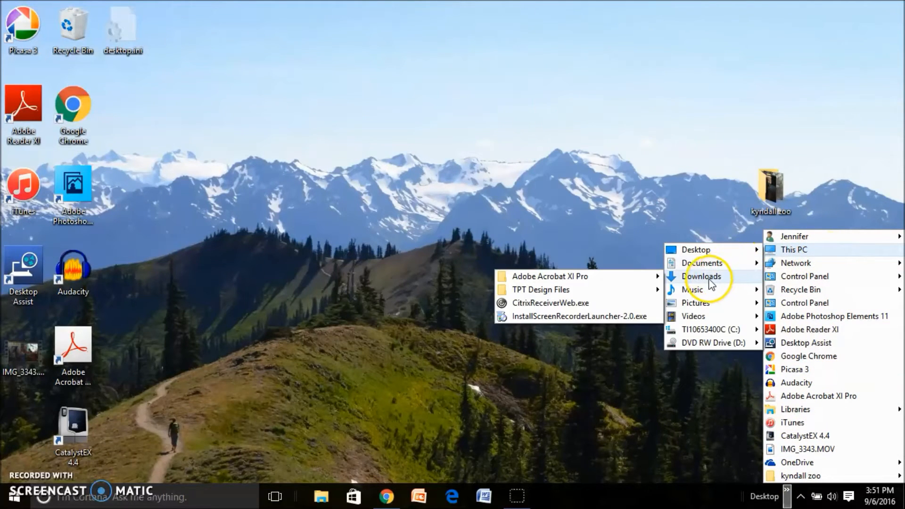
pyautogui.moveTo(617, 322)
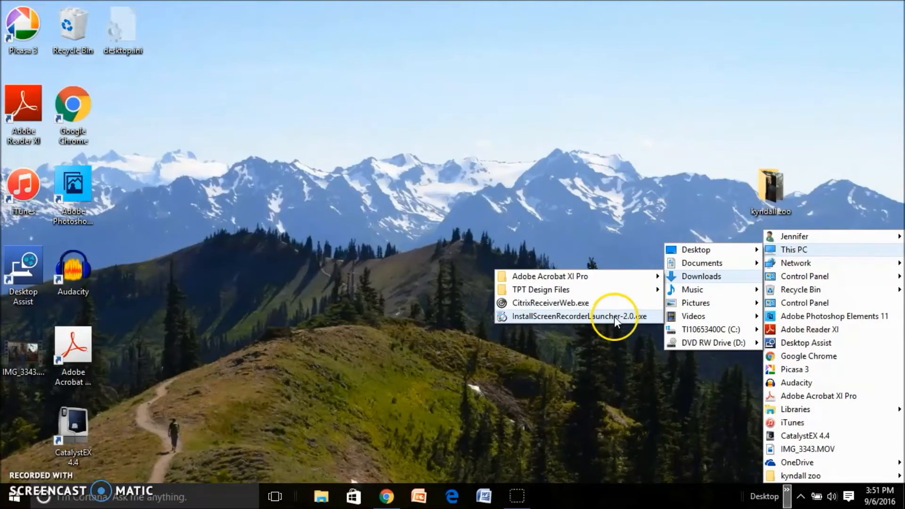
pyautogui.moveTo(579, 303)
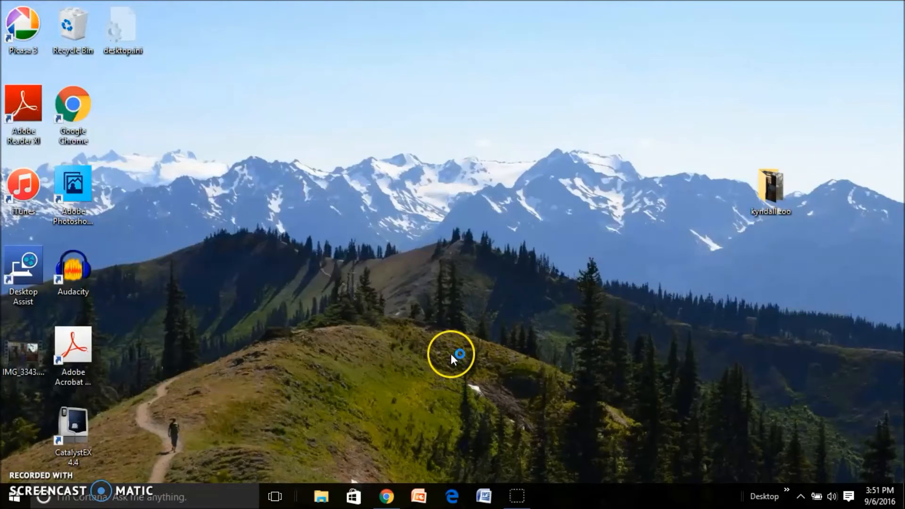
pyautogui.moveTo(384, 495)
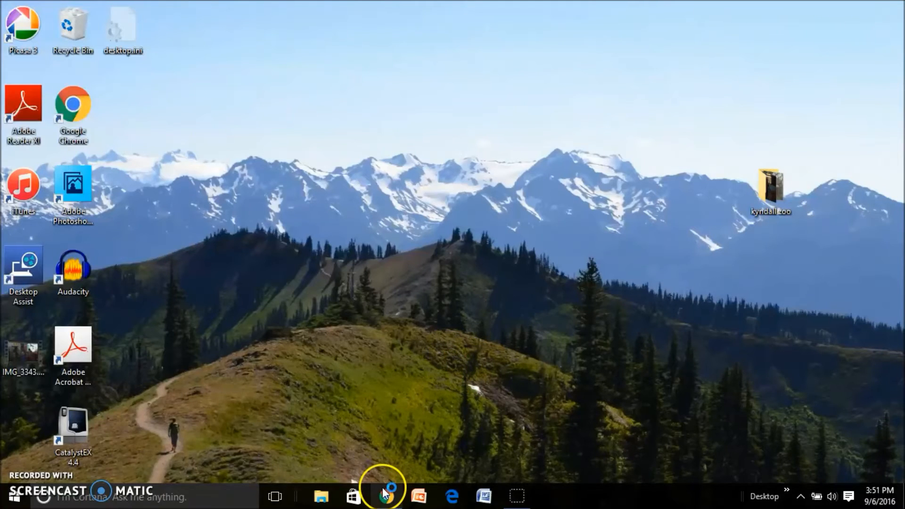
# - Start the Citrix Receiver setup wizard and install it, declining the customer experience program
pyautogui.click(391, 496)
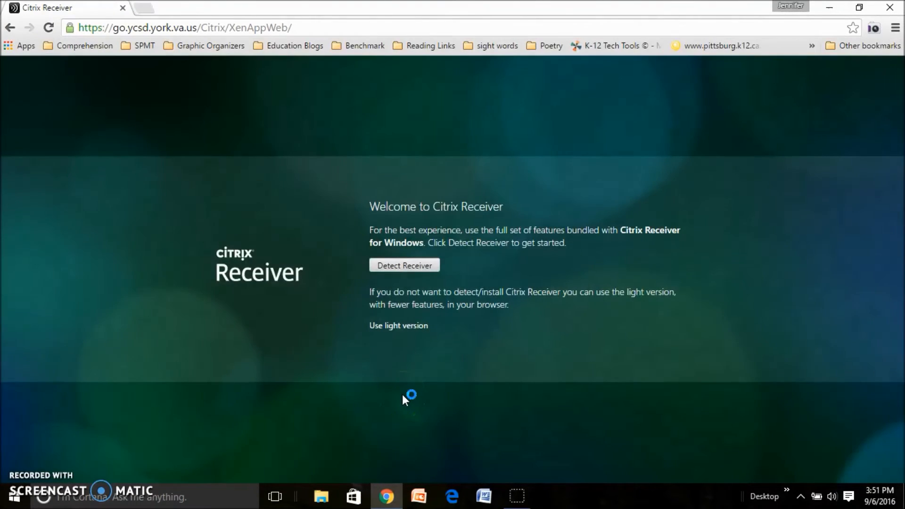
pyautogui.click(404, 265)
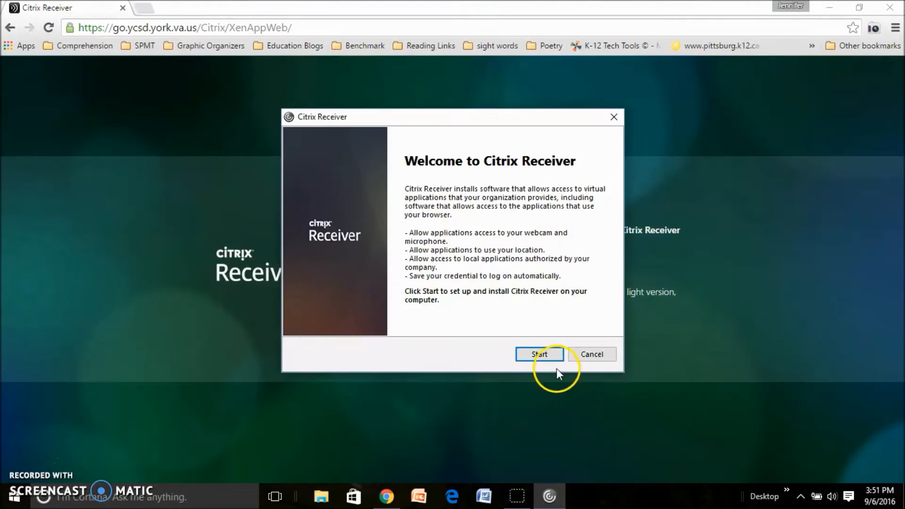
pyautogui.click(540, 354)
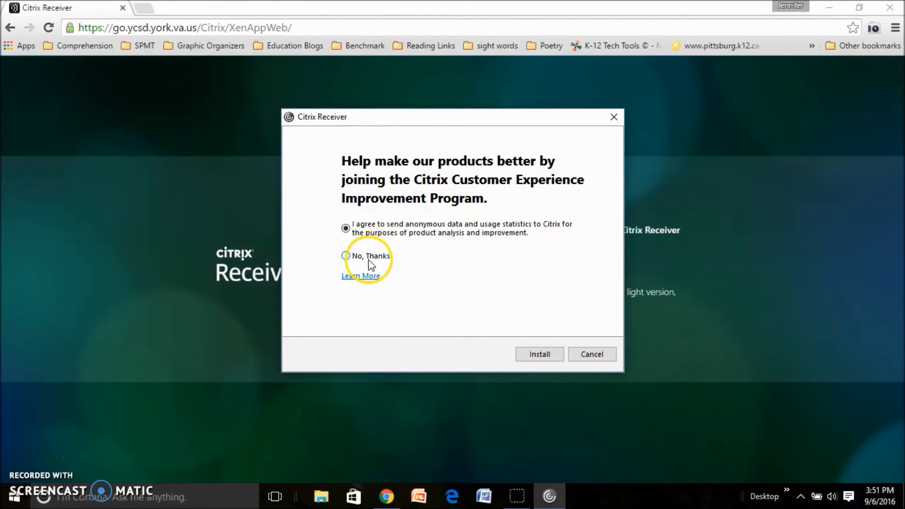
pyautogui.click(540, 355)
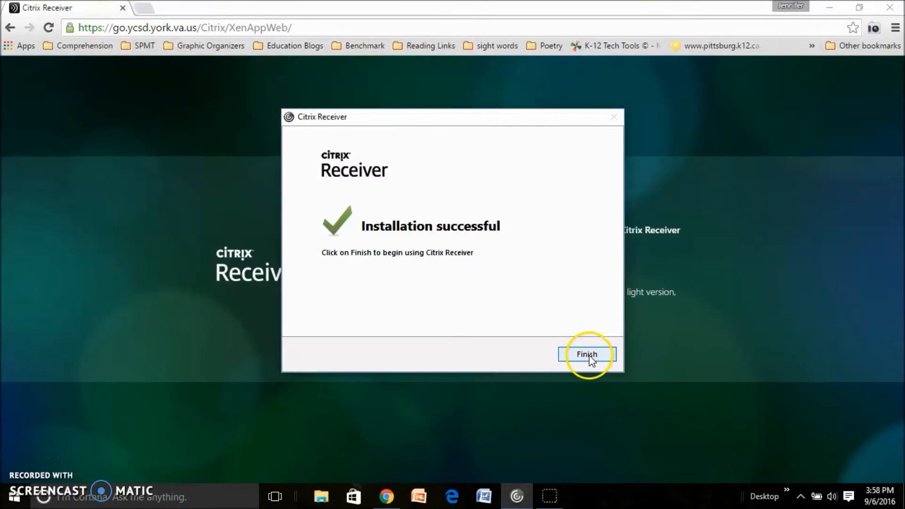
# - Finish the installer and let the YCSD Citrix page detect Receiver to show GHS Desktops
pyautogui.click(587, 354)
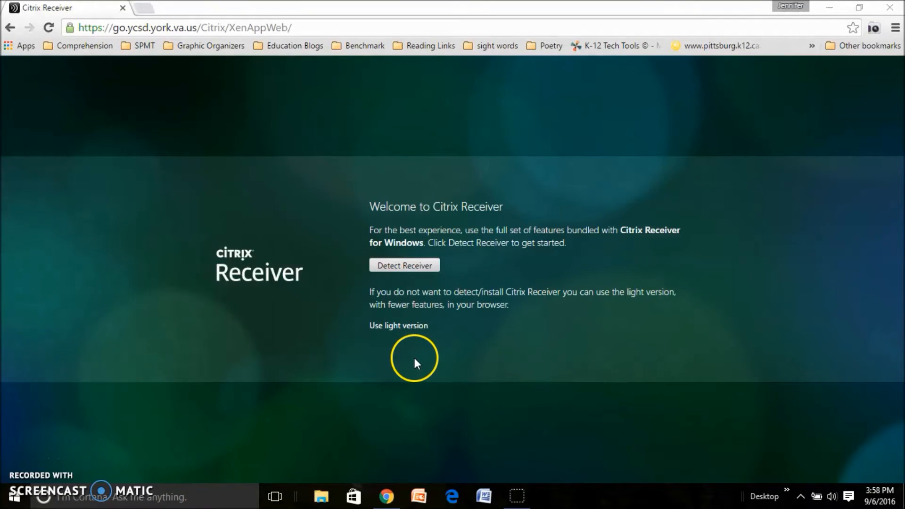
pyautogui.moveTo(416, 278)
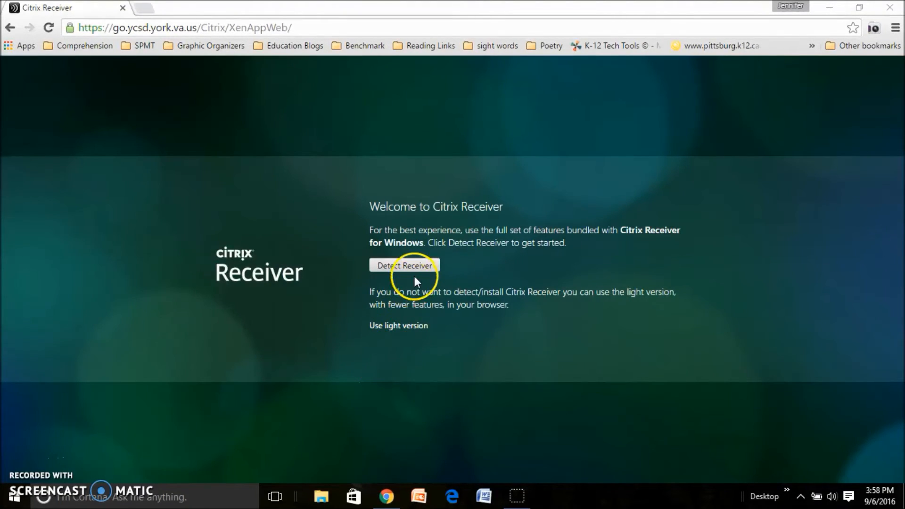
pyautogui.click(405, 265)
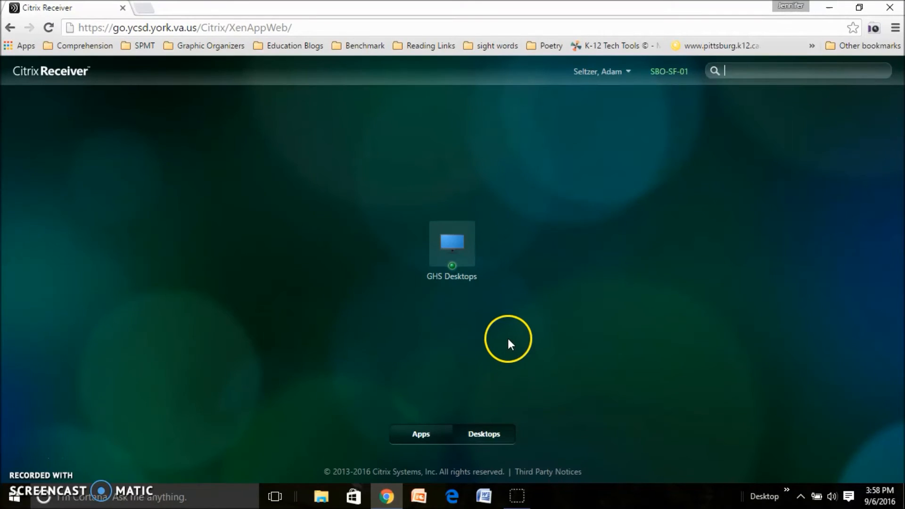
# - Start the GHS Desktops remote session from the Citrix Receiver store
pyautogui.click(452, 245)
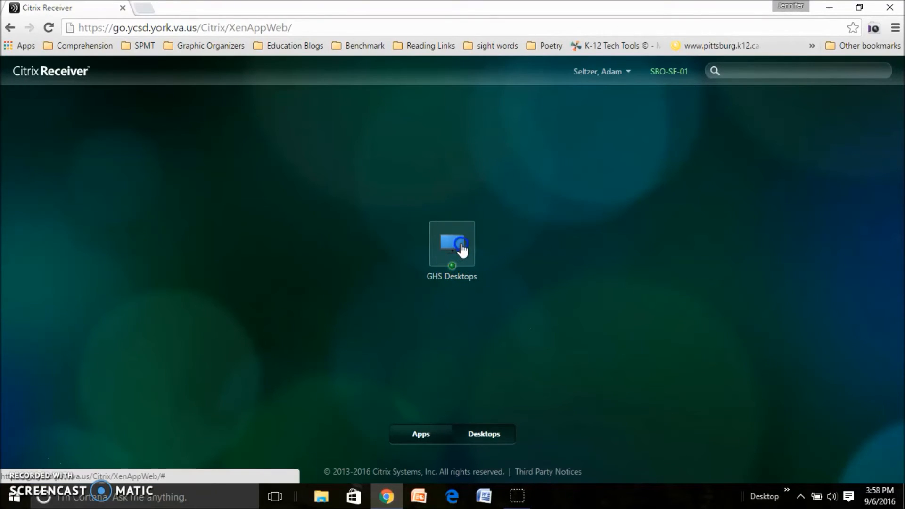
pyautogui.click(452, 243)
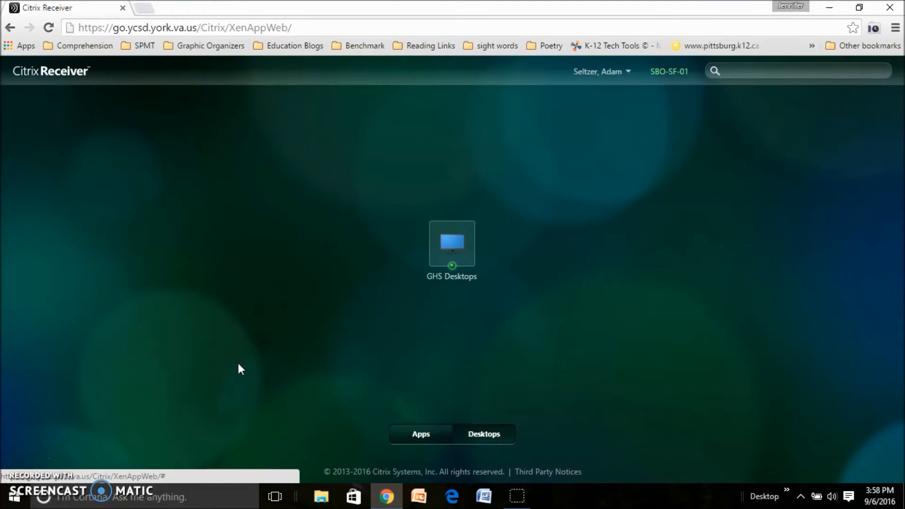
pyautogui.click(452, 244)
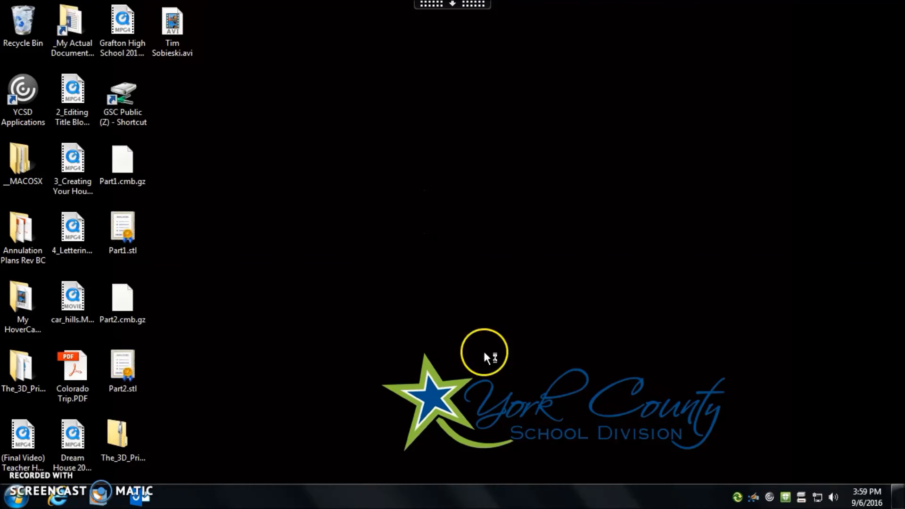
pyautogui.moveTo(420, 297)
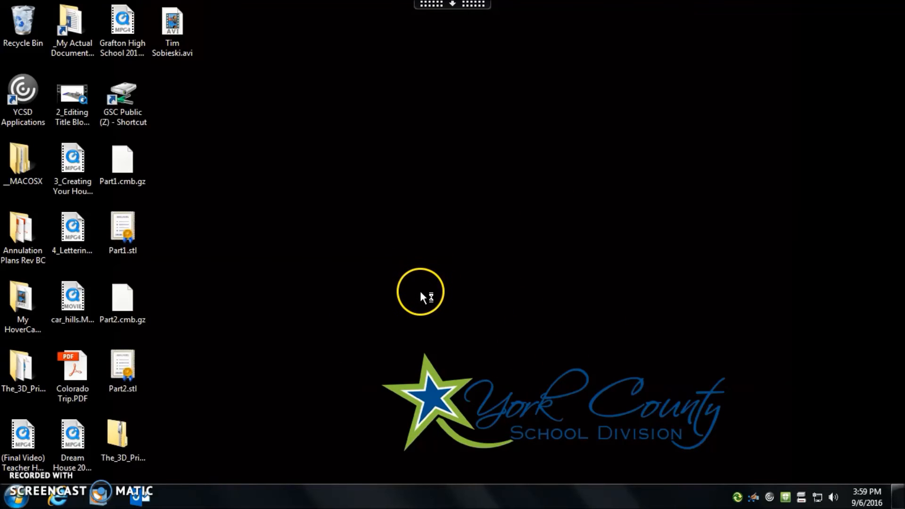
pyautogui.moveTo(397, 309)
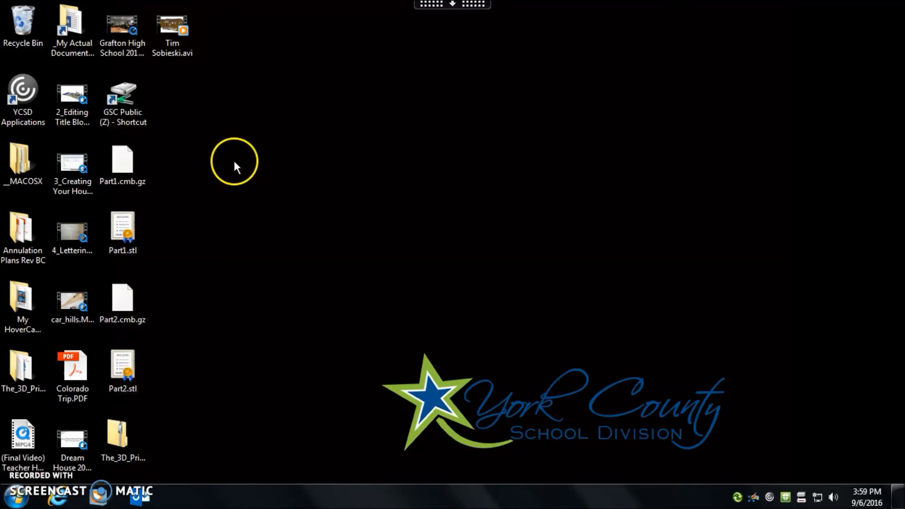
pyautogui.moveTo(214, 173)
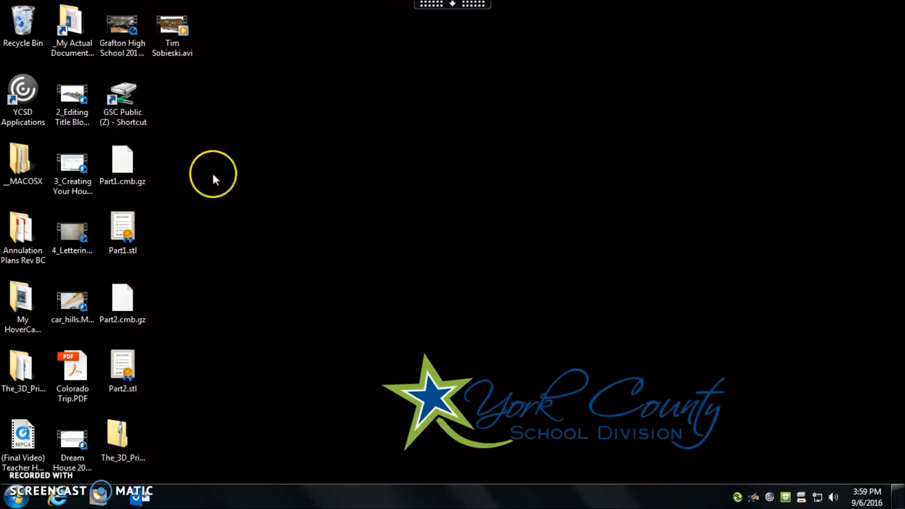
pyautogui.moveTo(306, 233)
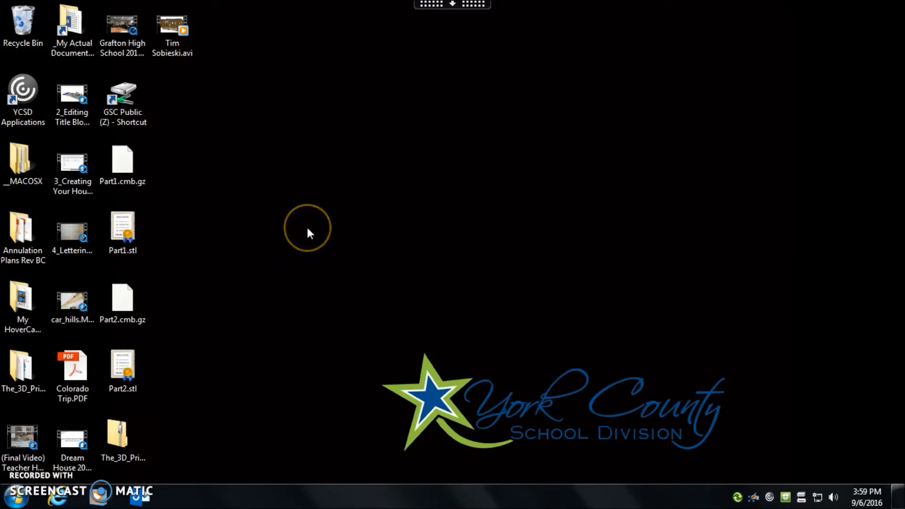
pyautogui.moveTo(295, 231)
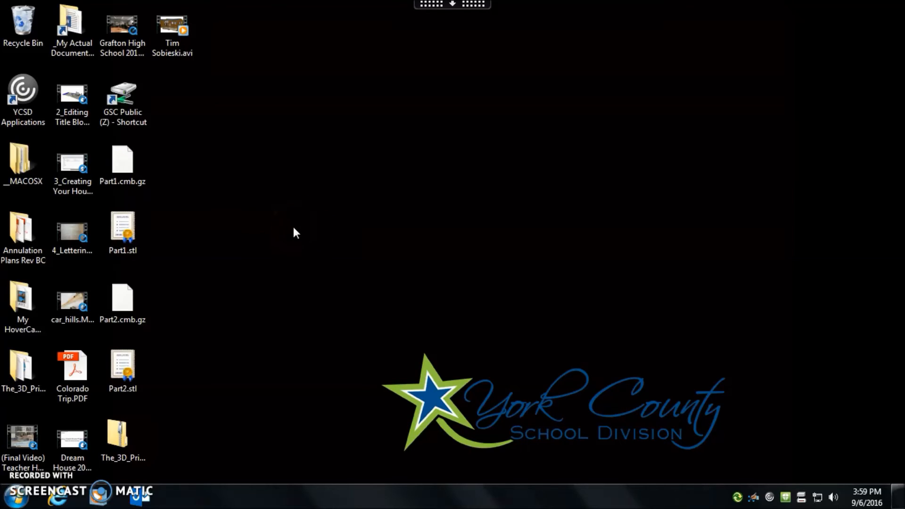
pyautogui.click(23, 96)
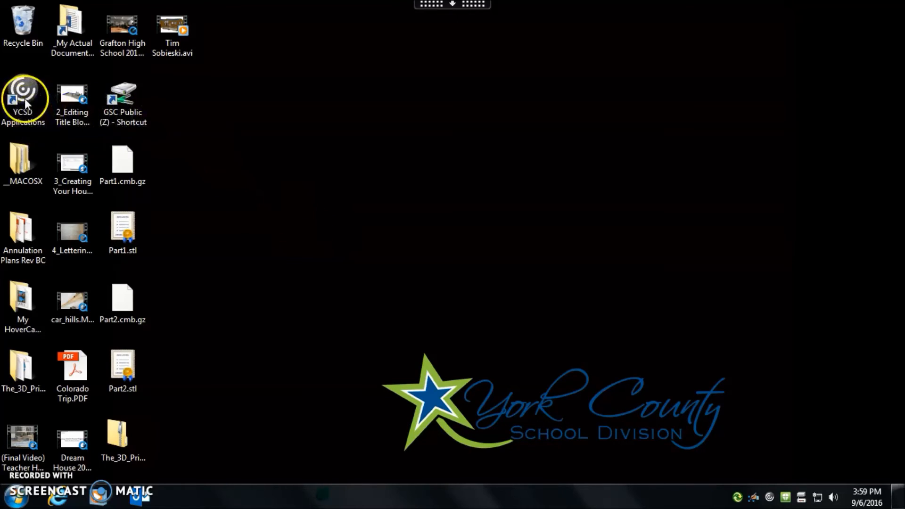
pyautogui.moveTo(433, 189)
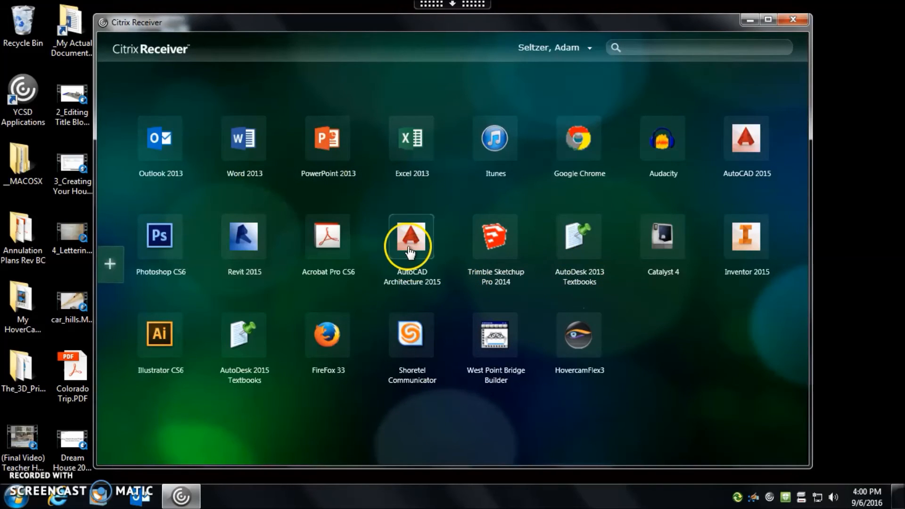
pyautogui.moveTo(746, 245)
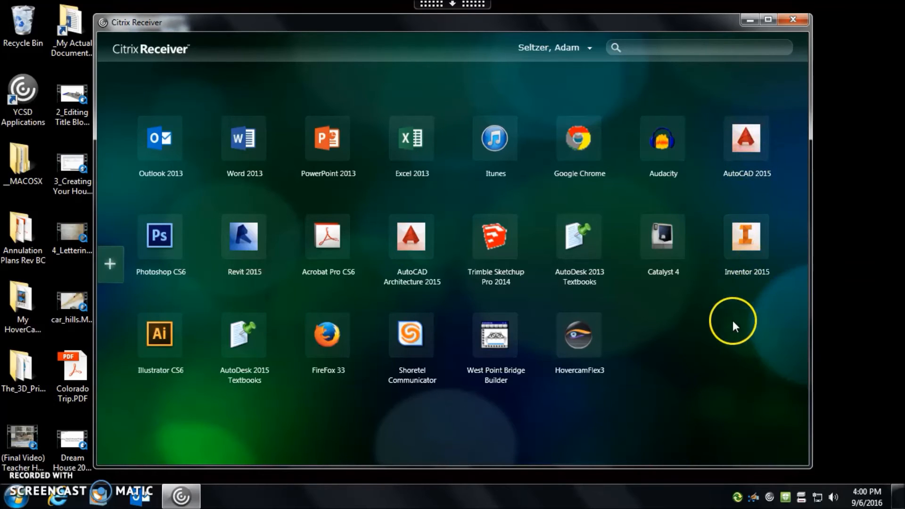
pyautogui.moveTo(281, 179)
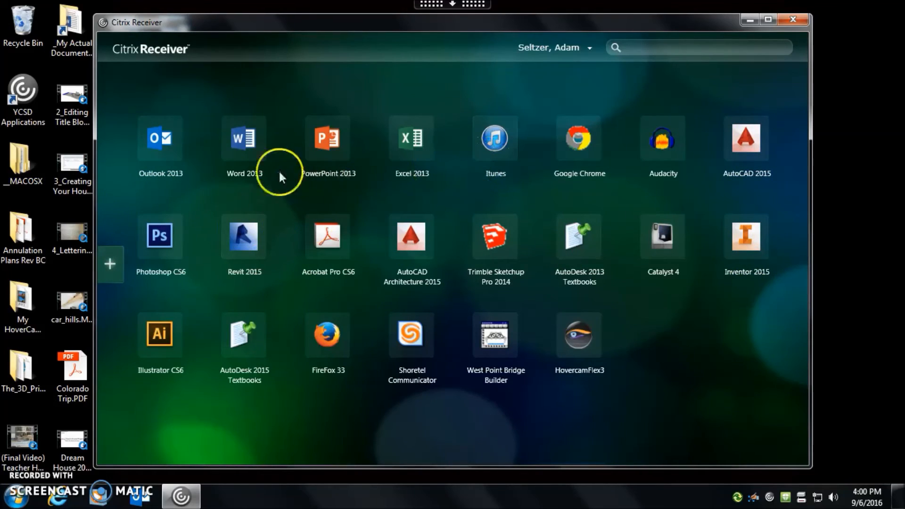
pyautogui.moveTo(789, 19)
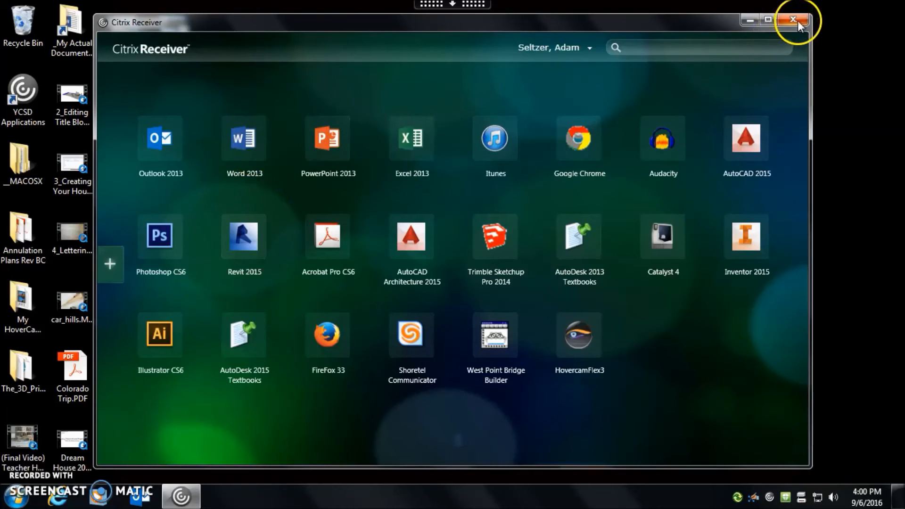
pyautogui.click(791, 18)
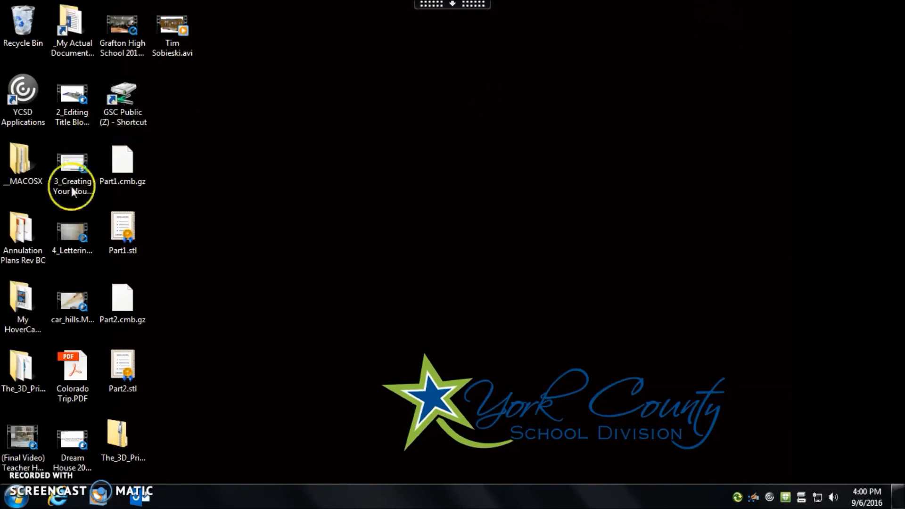
pyautogui.click(25, 496)
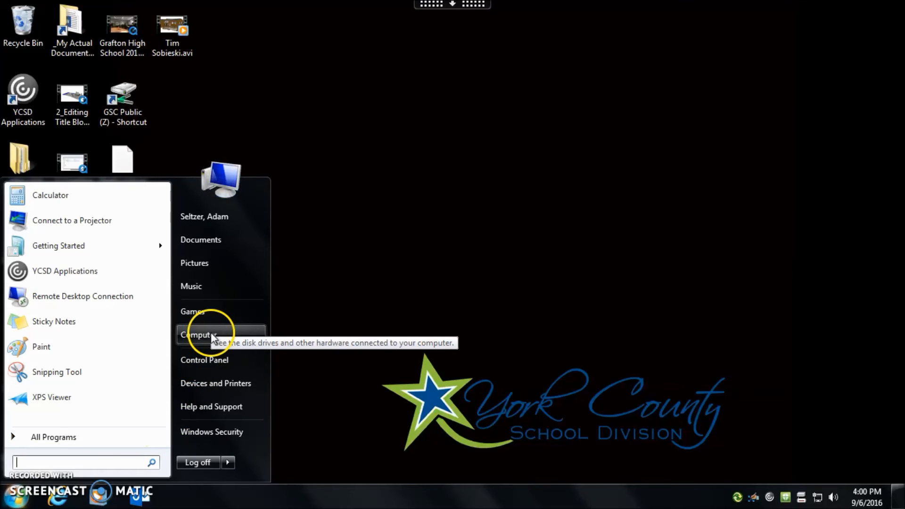
pyautogui.click(199, 335)
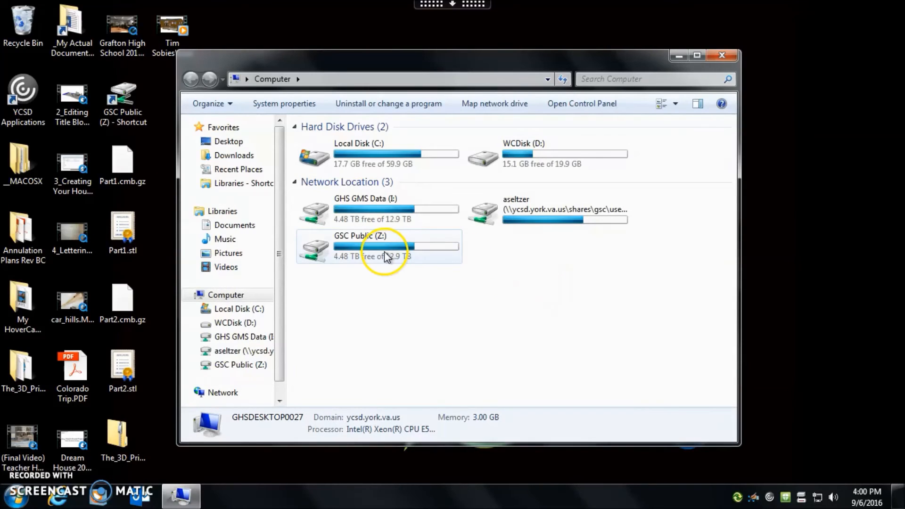
pyautogui.doubleClick(385, 247)
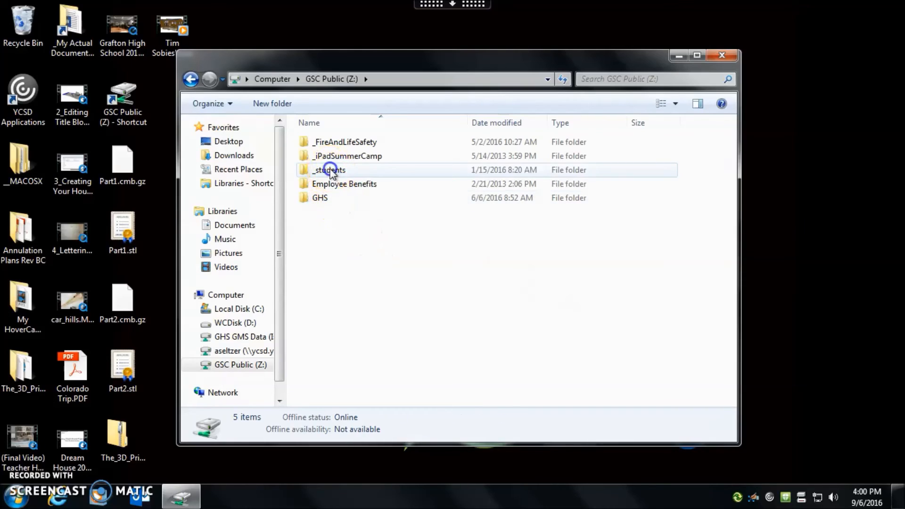
pyautogui.doubleClick(328, 170)
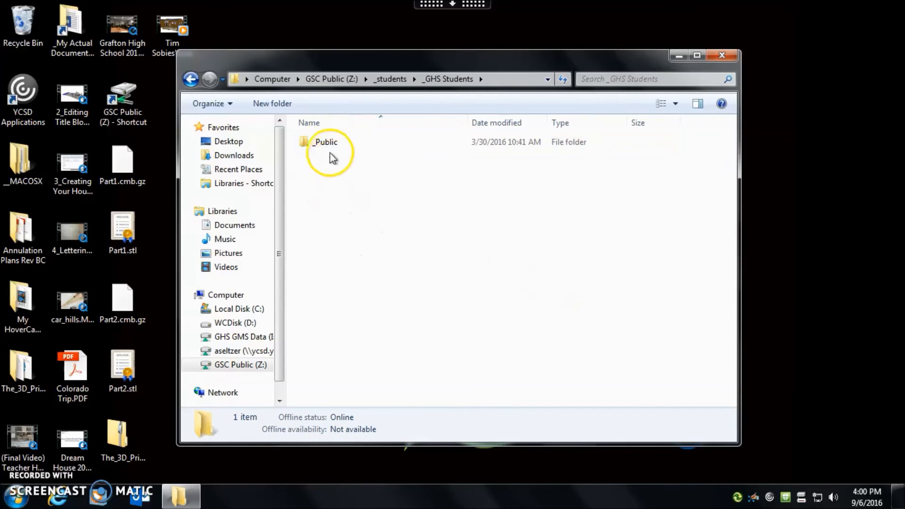
pyautogui.doubleClick(325, 141)
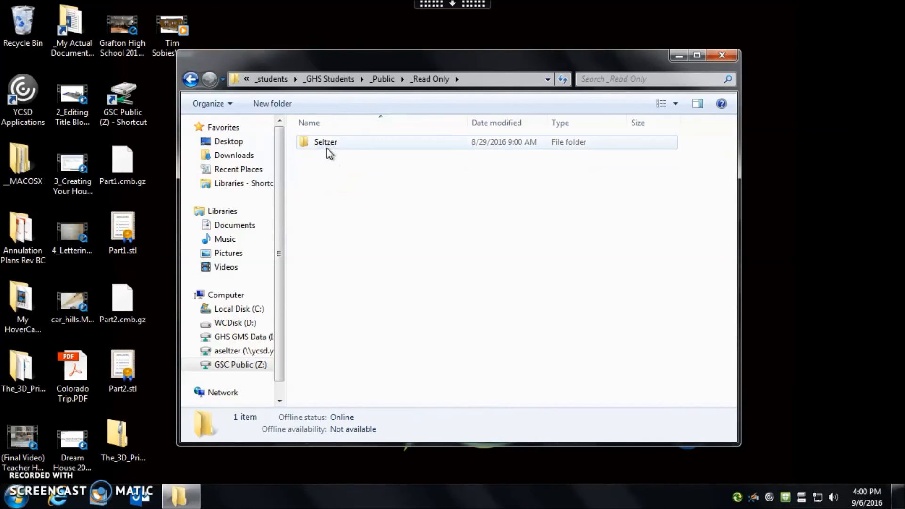
pyautogui.doubleClick(326, 142)
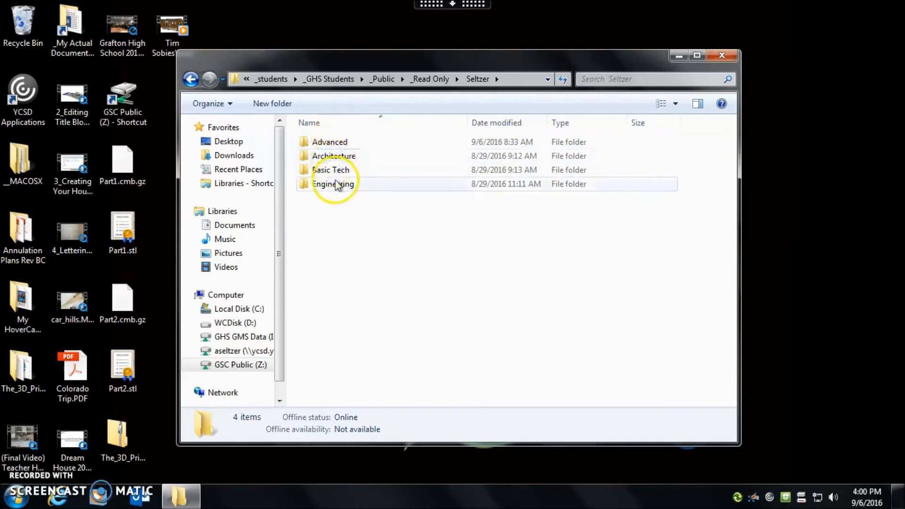
pyautogui.doubleClick(331, 170)
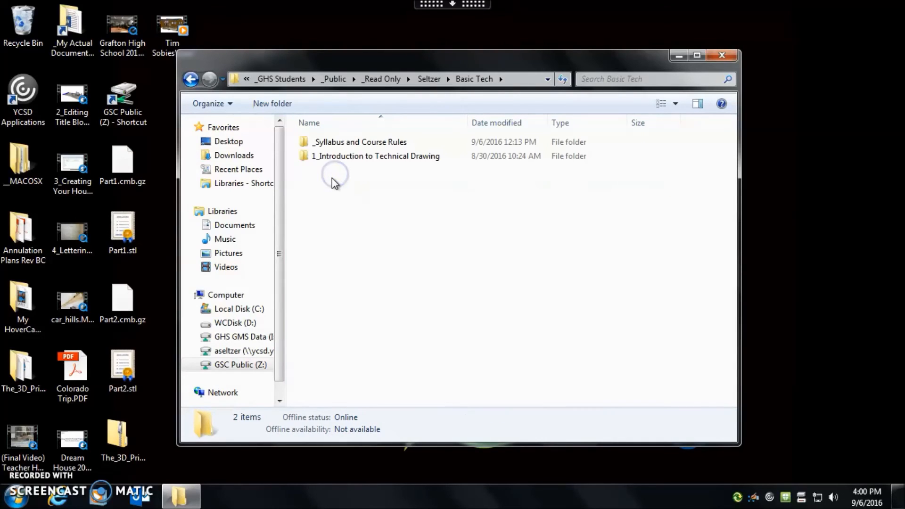
pyautogui.doubleClick(376, 156)
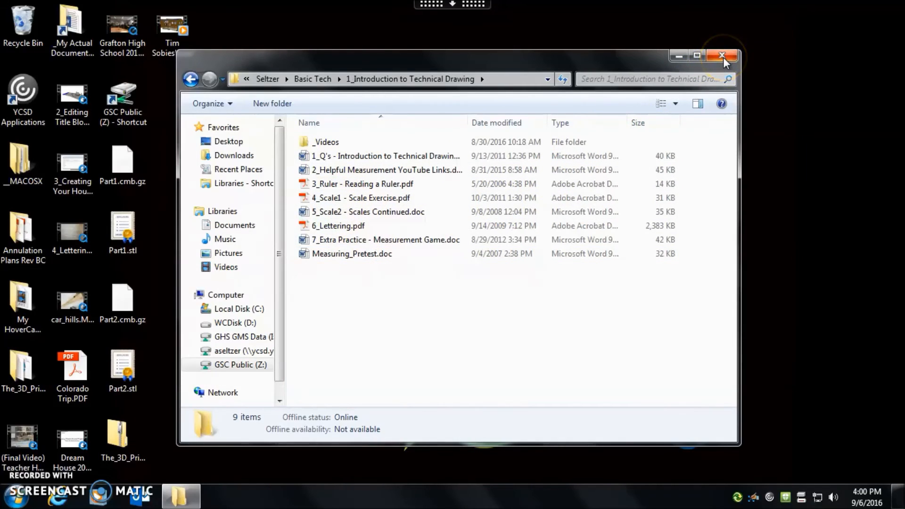
pyautogui.click(721, 56)
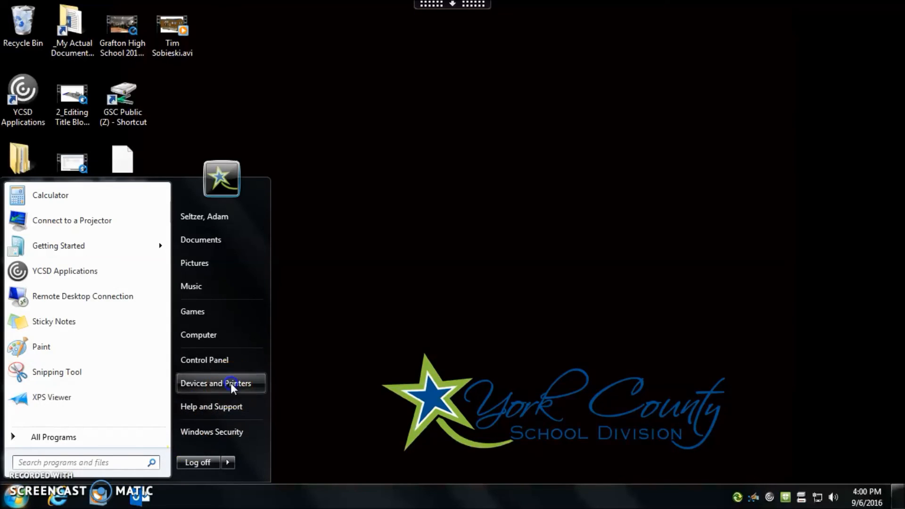
# - Open Devices and Printers from the Start menu to list the remote desktop's printers
pyautogui.click(227, 384)
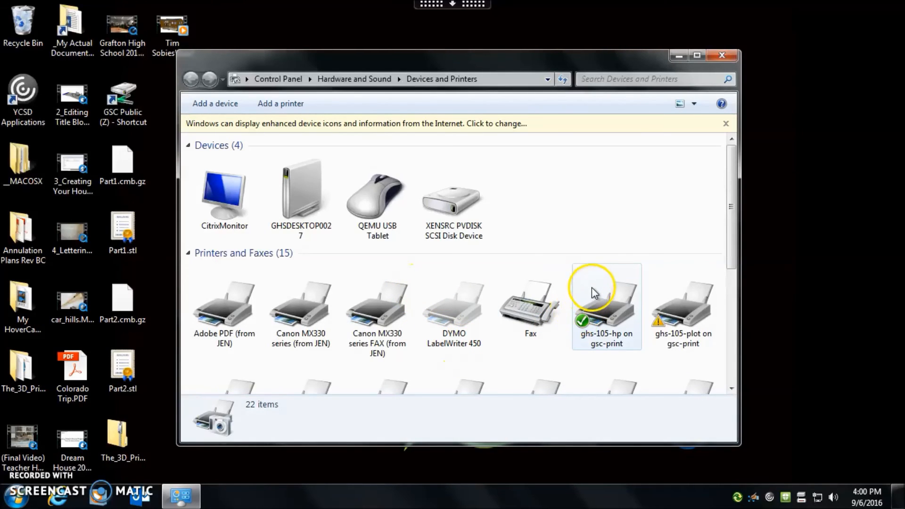
pyautogui.moveTo(608, 339)
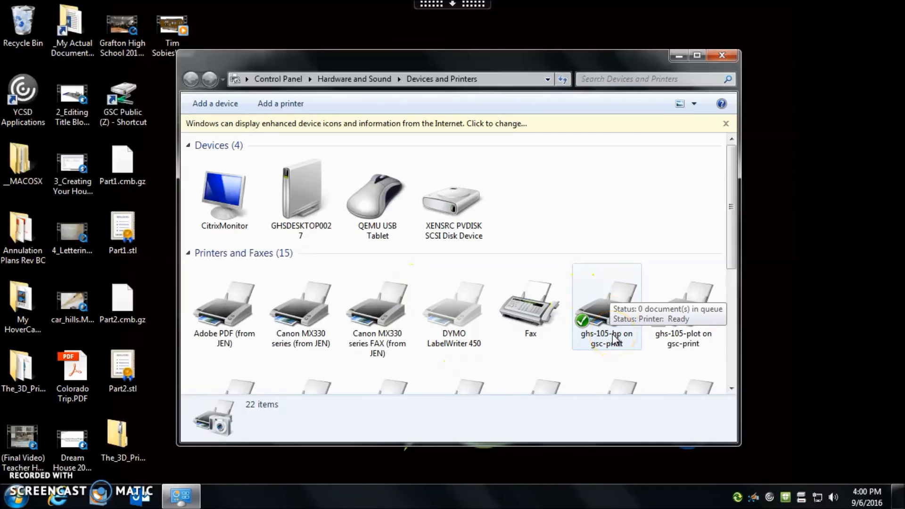
pyautogui.moveTo(606, 194)
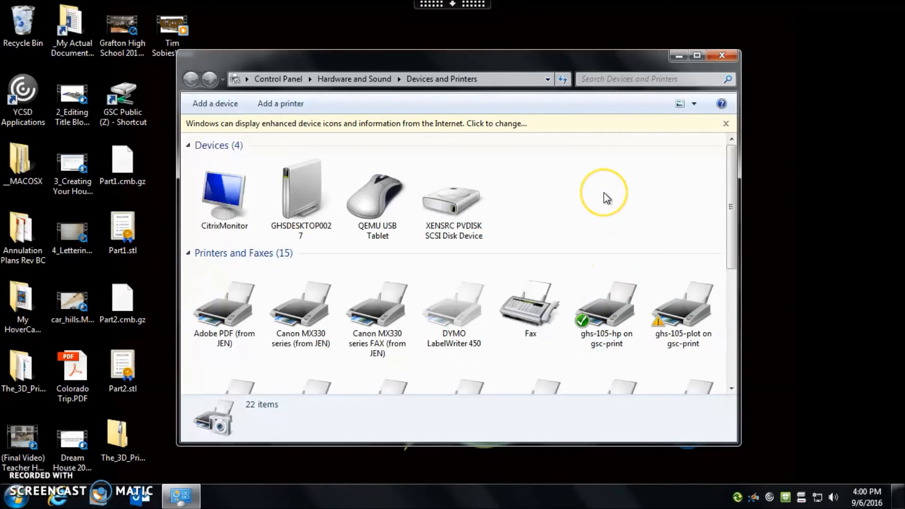
pyautogui.moveTo(623, 176)
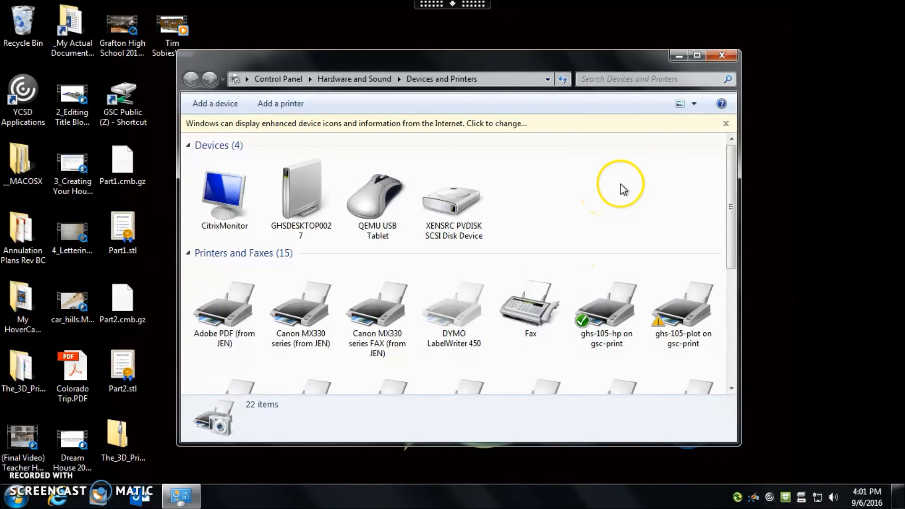
pyautogui.moveTo(723, 56)
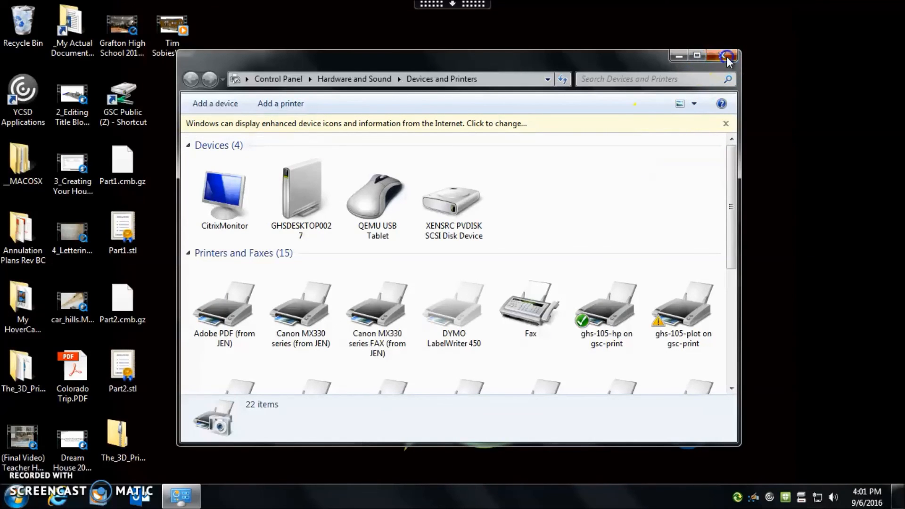
# - Close Devices and Printers and expand the Citrix session toolbar at the top of the screen
pyautogui.click(724, 54)
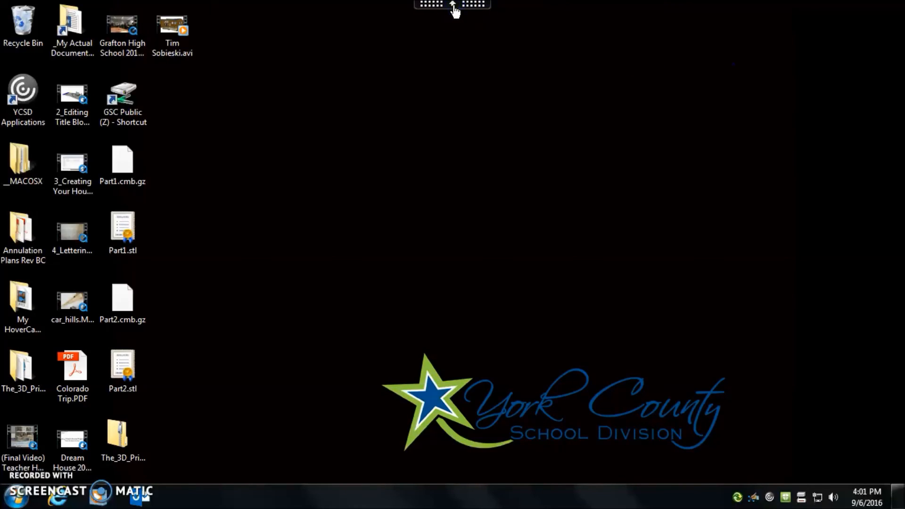
pyautogui.click(452, 5)
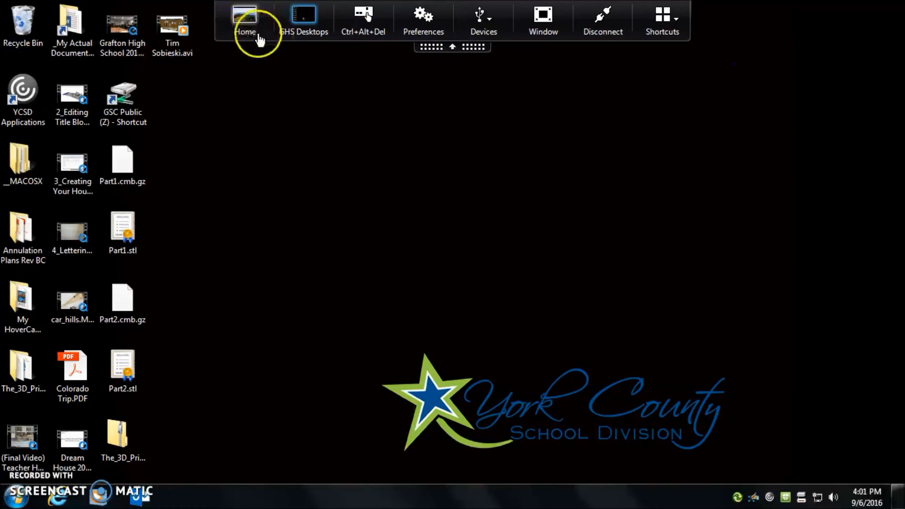